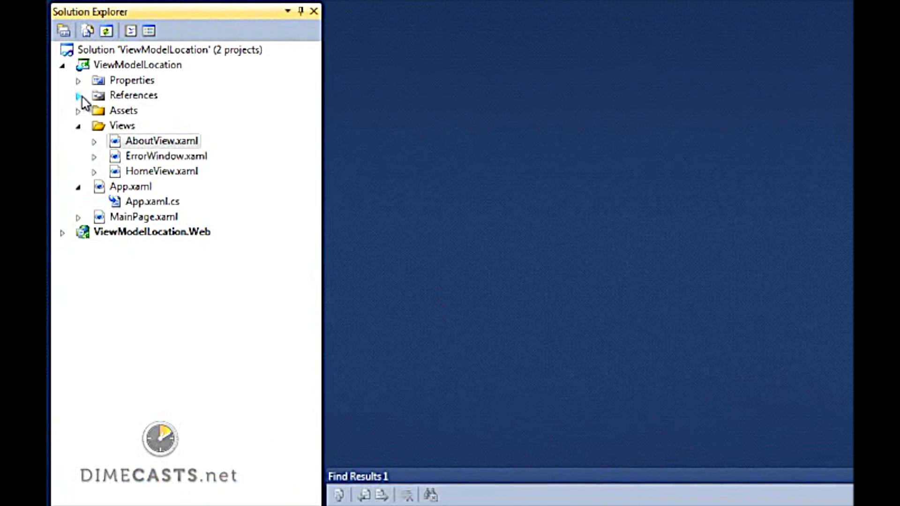
Expand References and create an MVVM folder in the ViewModelLocation project.
{"action": "left_click", "coordinate": [77, 95]}
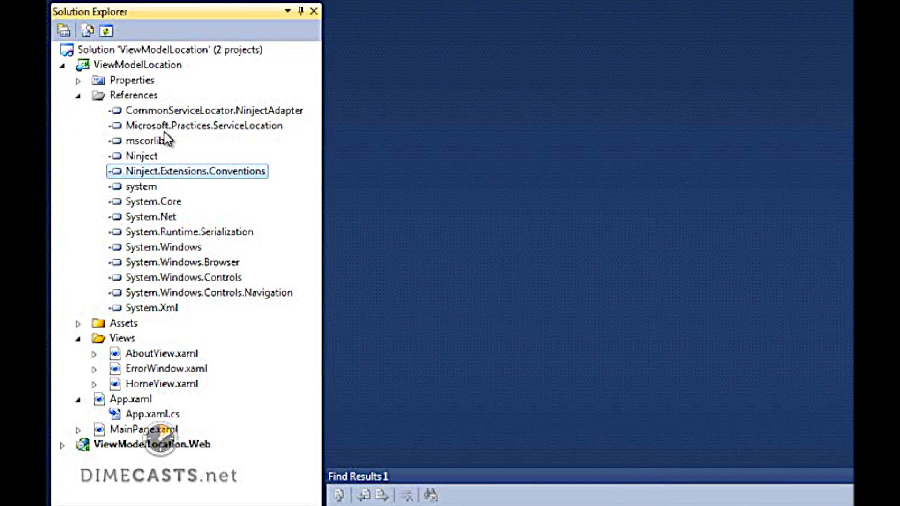
{"action": "left_click", "coordinate": [204, 125]}
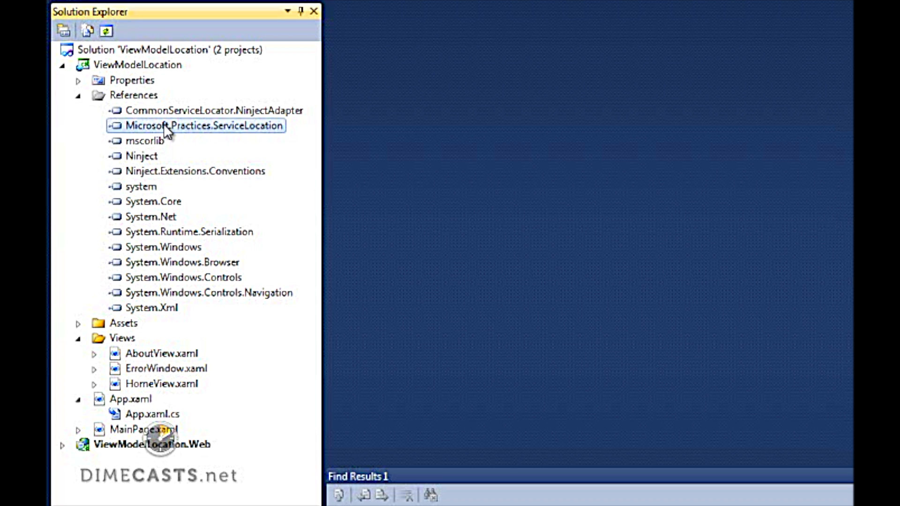
{"action": "mouse_move", "coordinate": [113, 113]}
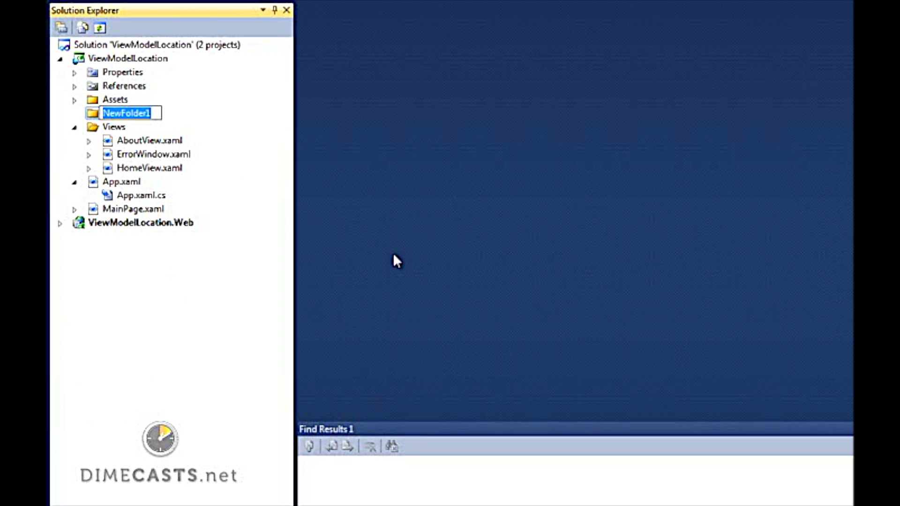
{"action": "type", "text": "MVVM"}
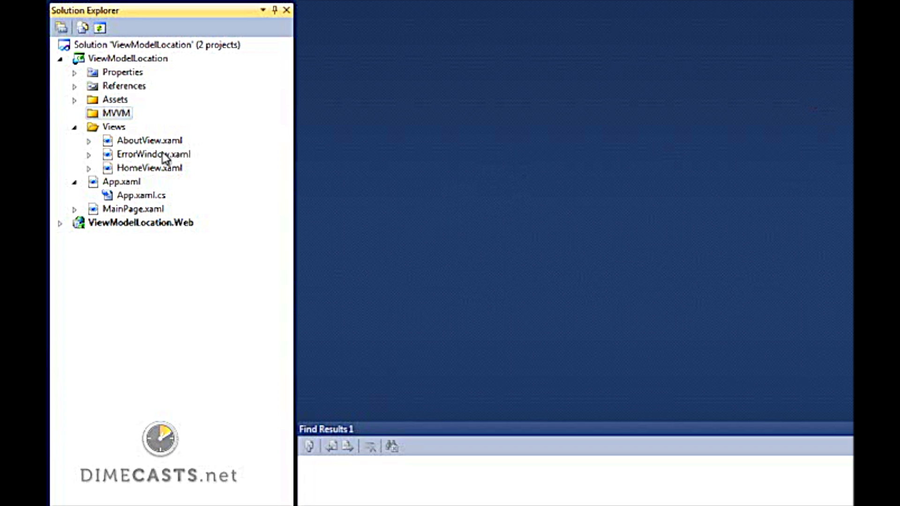
Add a new IndexerConverter class to the MVVM folder.
{"action": "right_click", "coordinate": [115, 113]}
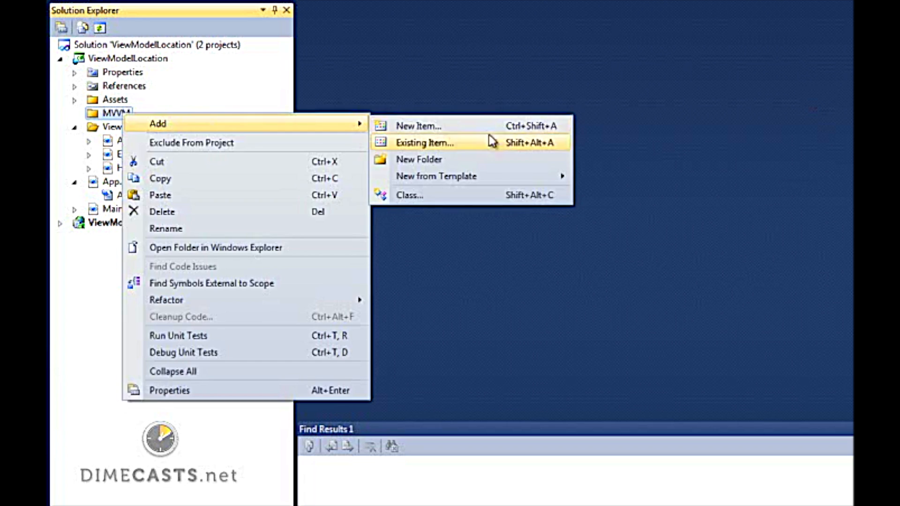
{"action": "left_click", "coordinate": [424, 141]}
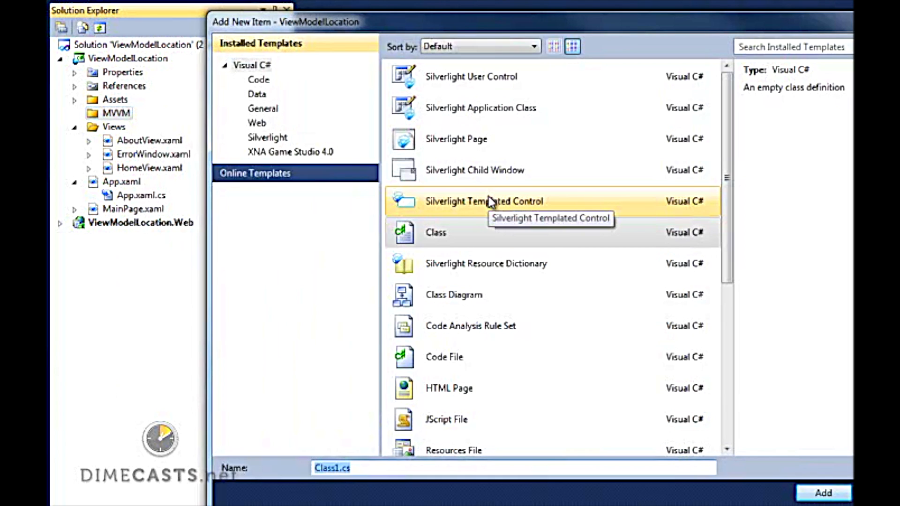
{"action": "type", "text": "Indexer"}
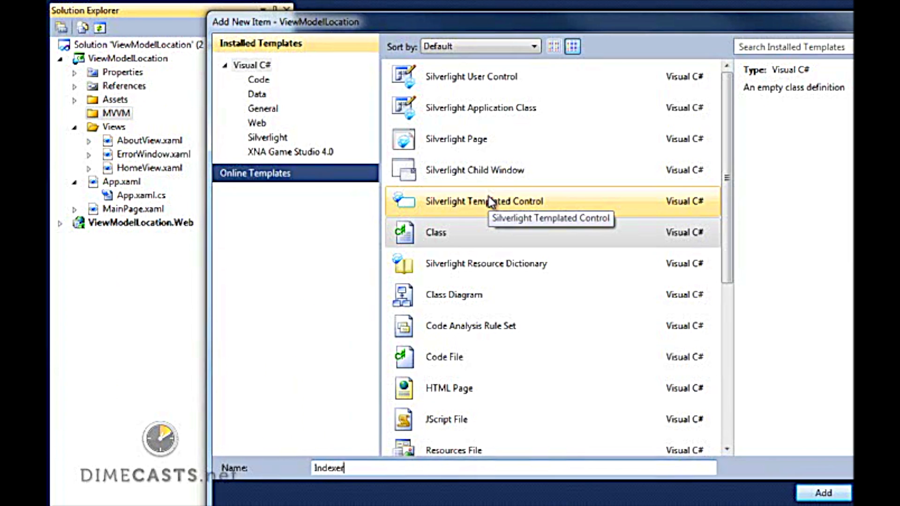
{"action": "left_click", "coordinate": [823, 493]}
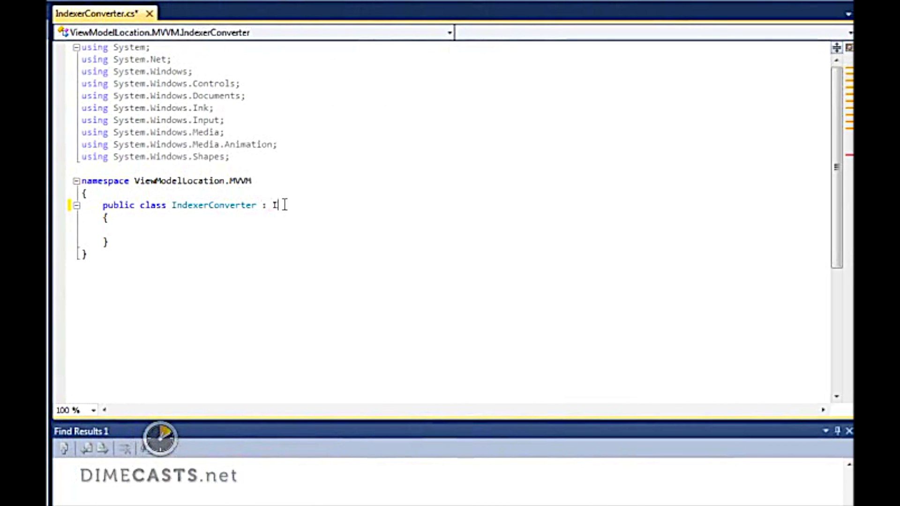
Implement IValueConverter with Convert calling ServiceLocator.Current.GetInstance and a GetViewType helper.
{"action": "type", "text": "ValueCon"}
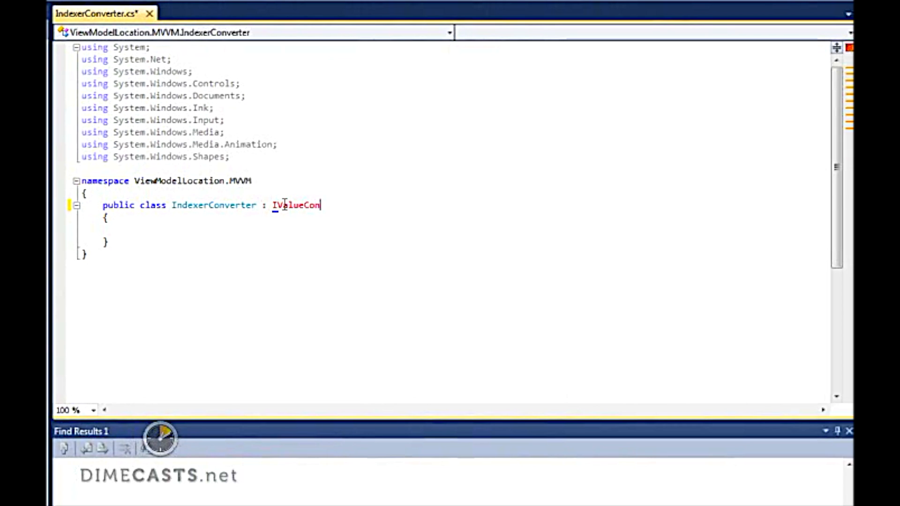
{"action": "type", "text": "verter"}
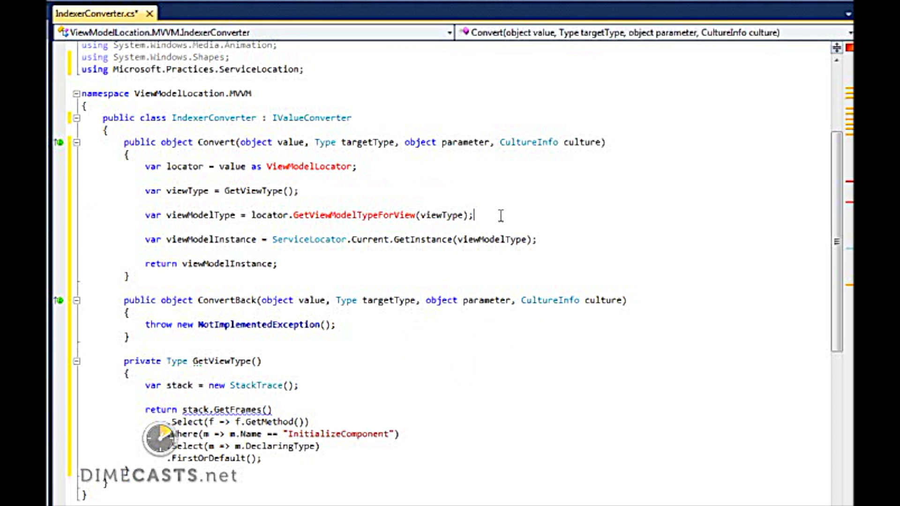
{"action": "triple_click", "coordinate": [304, 215]}
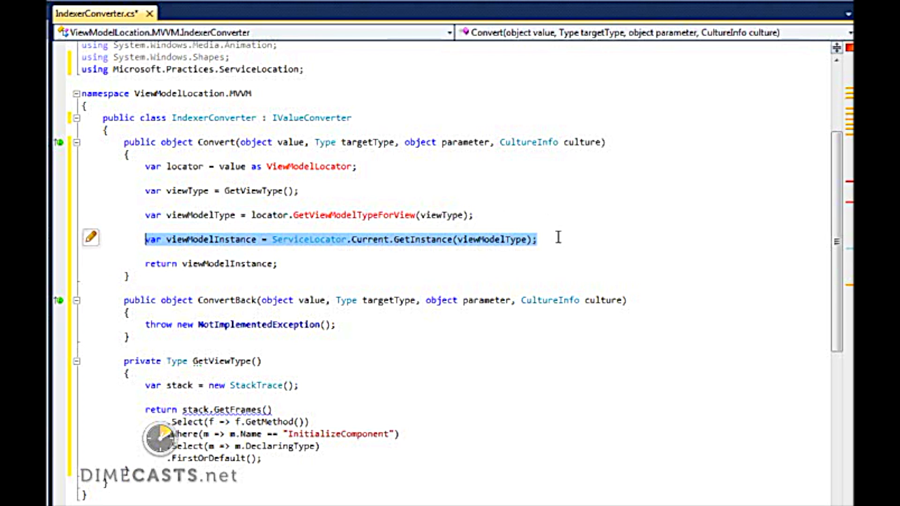
{"action": "mouse_move", "coordinate": [416, 136]}
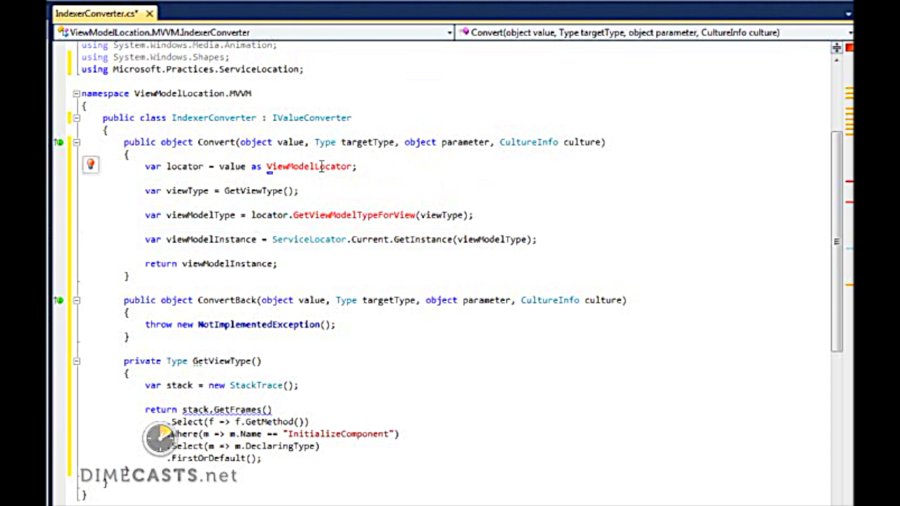
Write ViewModelLocator's GetViewModelTypeForView and ResolveViewModelName methods below IndexerConverter.
{"action": "scroll", "scroll_direction": "down", "scroll_amount": 3}
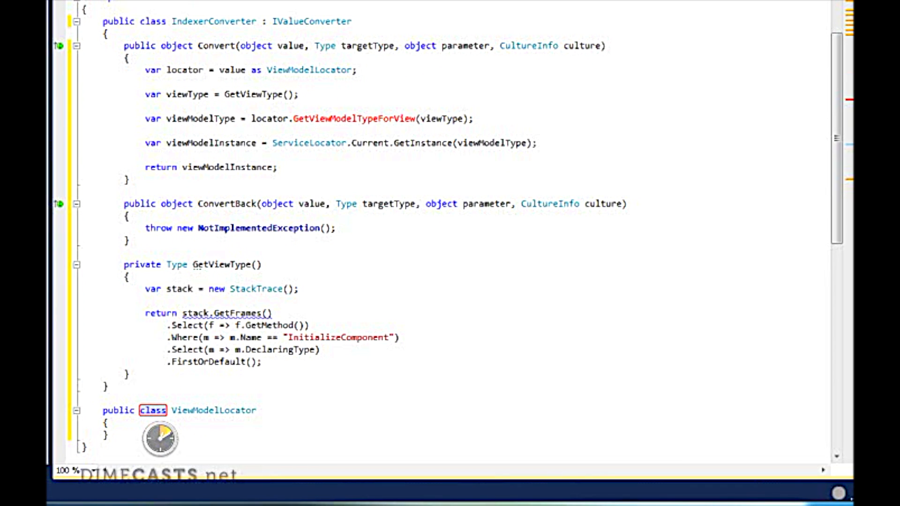
{"action": "left_click", "coordinate": [257, 410]}
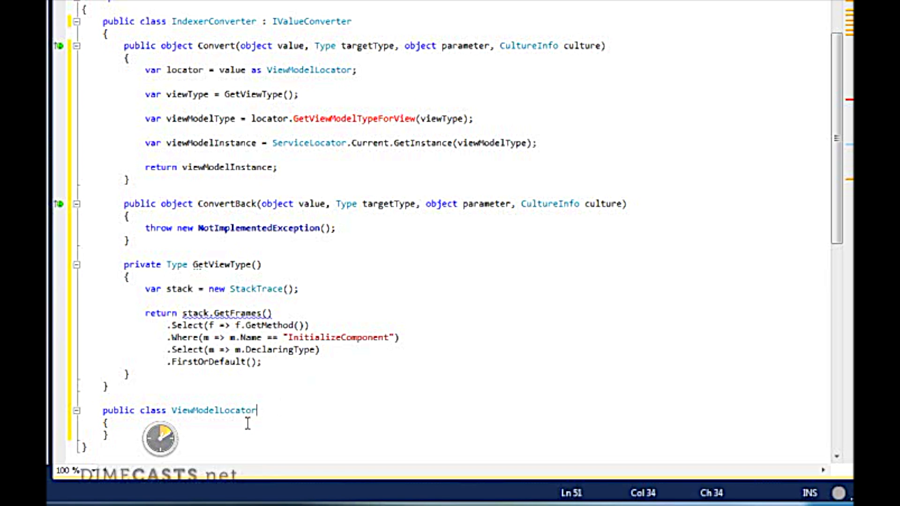
{"action": "scroll", "scroll_direction": "down", "scroll_amount": 3}
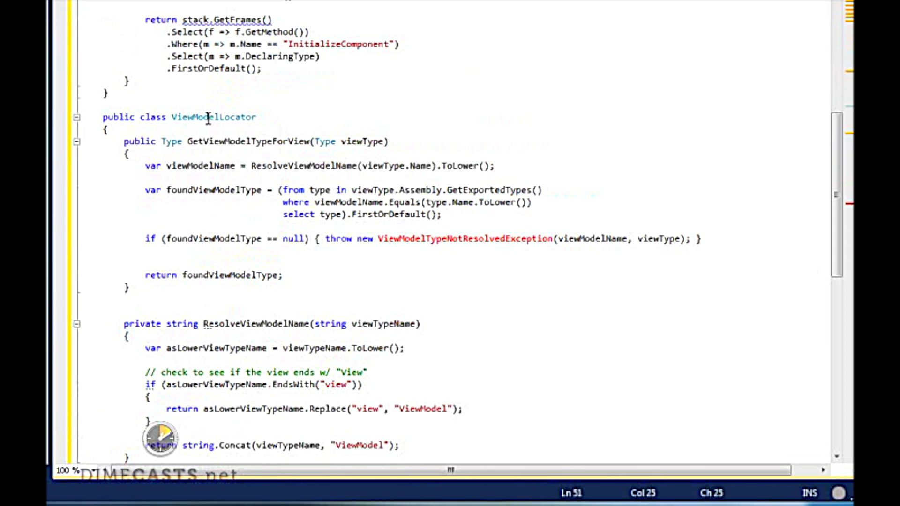
{"action": "scroll", "scroll_direction": "down", "scroll_amount": 3}
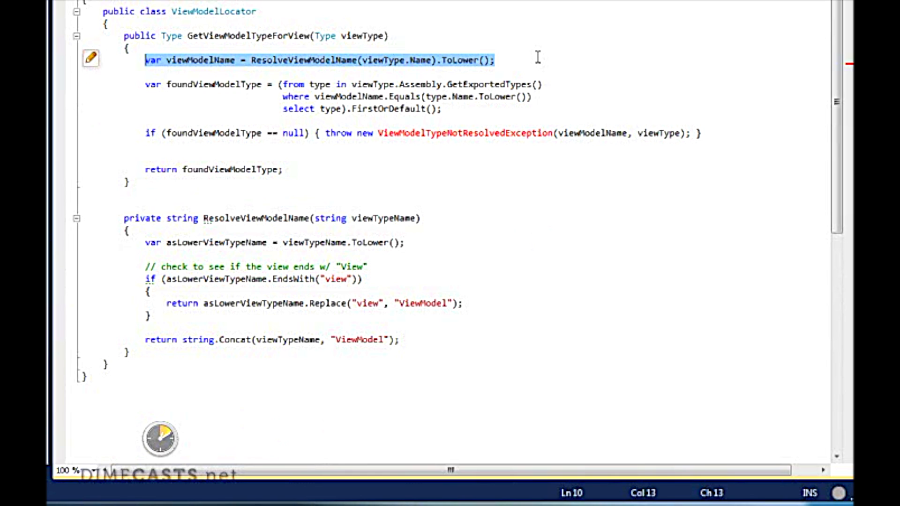
{"action": "mouse_move", "coordinate": [170, 330]}
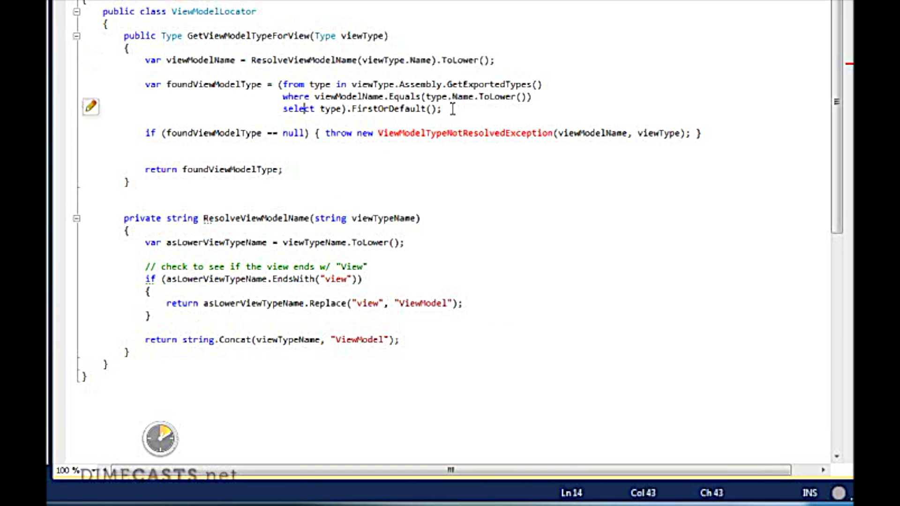
{"action": "left_click_drag", "start_coordinate": [141, 84], "coordinate": [440, 108]}
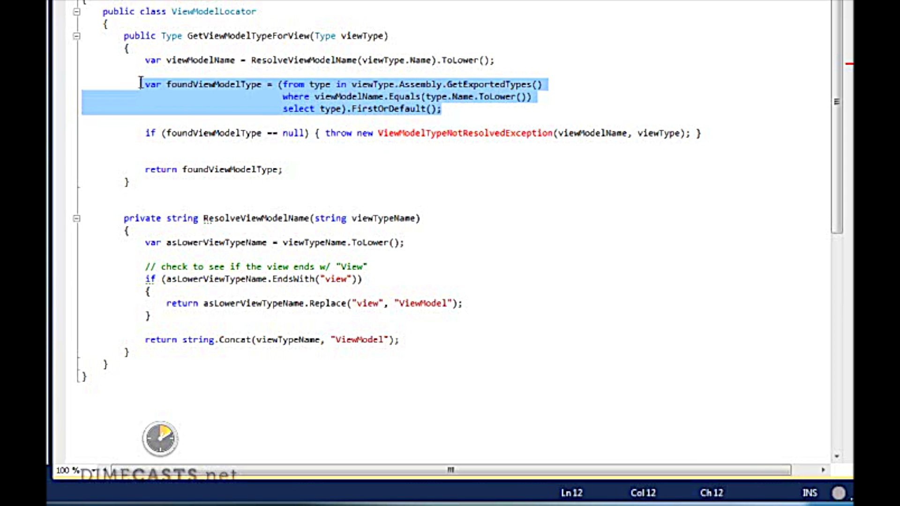
{"action": "left_click", "coordinate": [350, 133]}
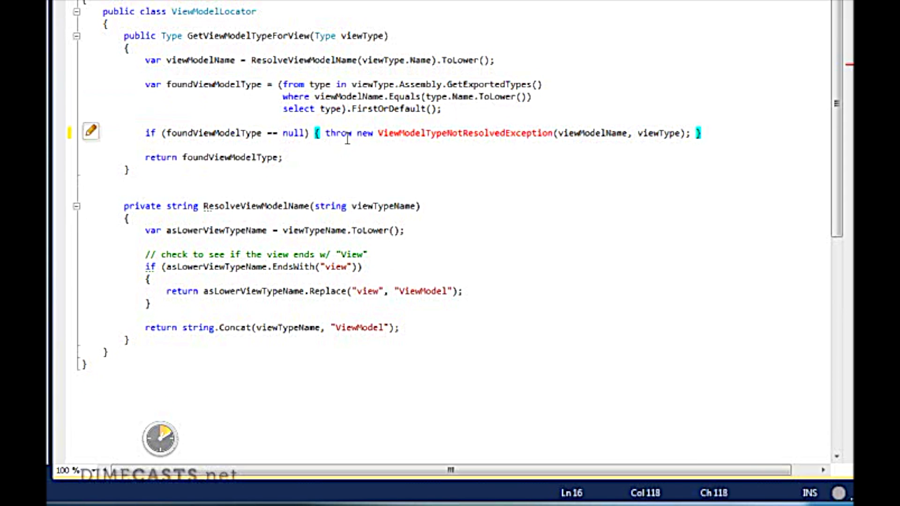
Generate ViewModelTypeNotResolvedException from the smart tag and fill in its properties and constructors.
{"action": "left_click", "coordinate": [90, 132]}
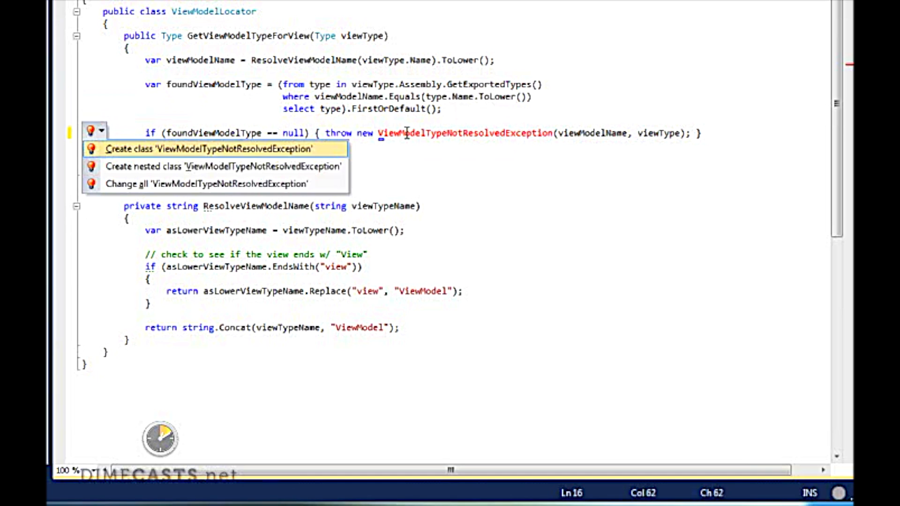
{"action": "left_click", "coordinate": [209, 149]}
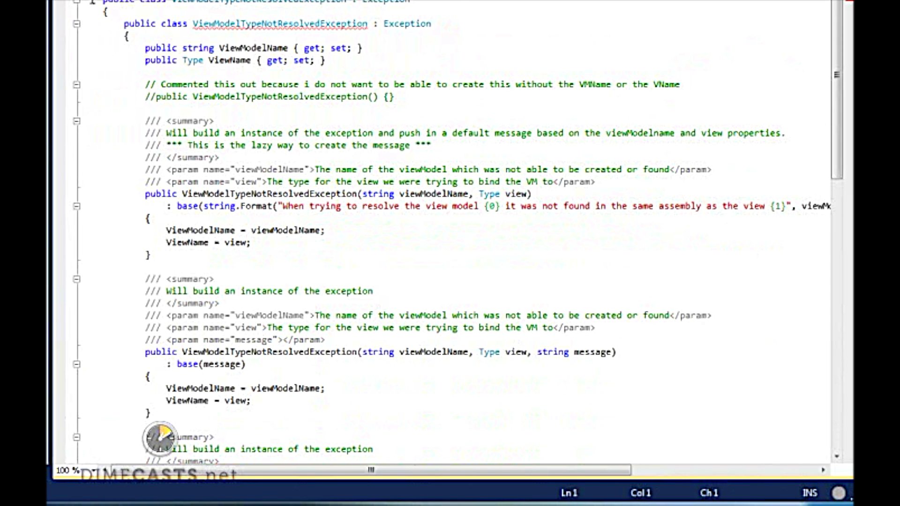
{"action": "left_click", "coordinate": [75, 23]}
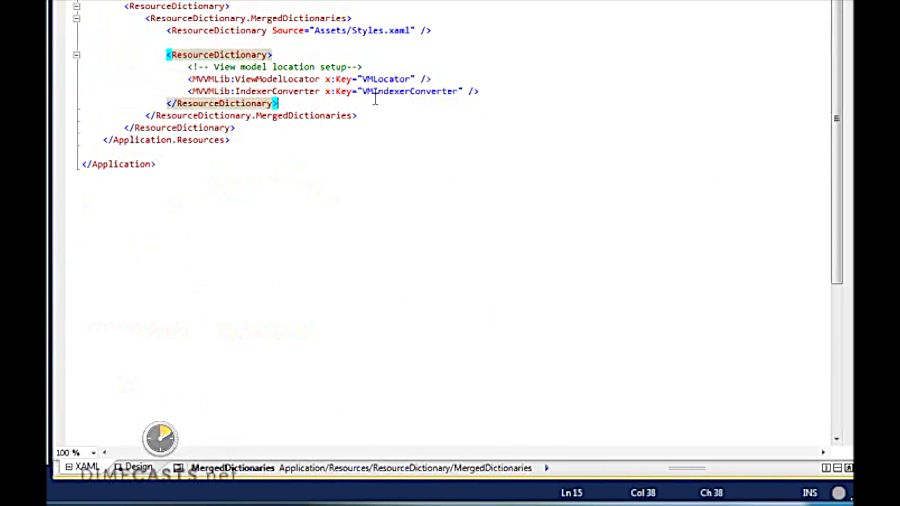
Add VMLocator and VMIndexerConverter resources to App.xaml's MergedDictionaries.
{"action": "double_click", "coordinate": [386, 78]}
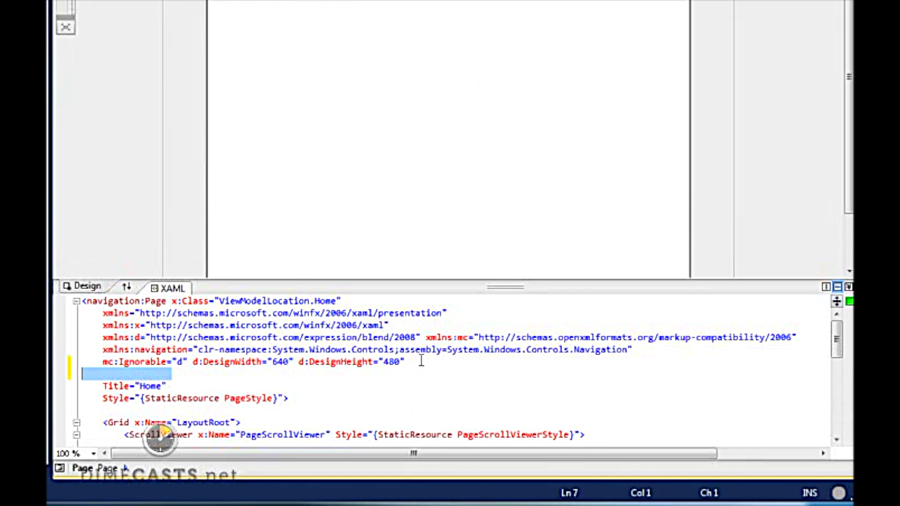
Type a DataContext binding with Source VMLocator and Converter VMIndexerConverter on Home.xaml's page.
{"action": "type", "text": "DataContext=\"{Binding Source={StaticResource VMLocator}, Converter={StaticResource VMIndexerConverter}}\""}
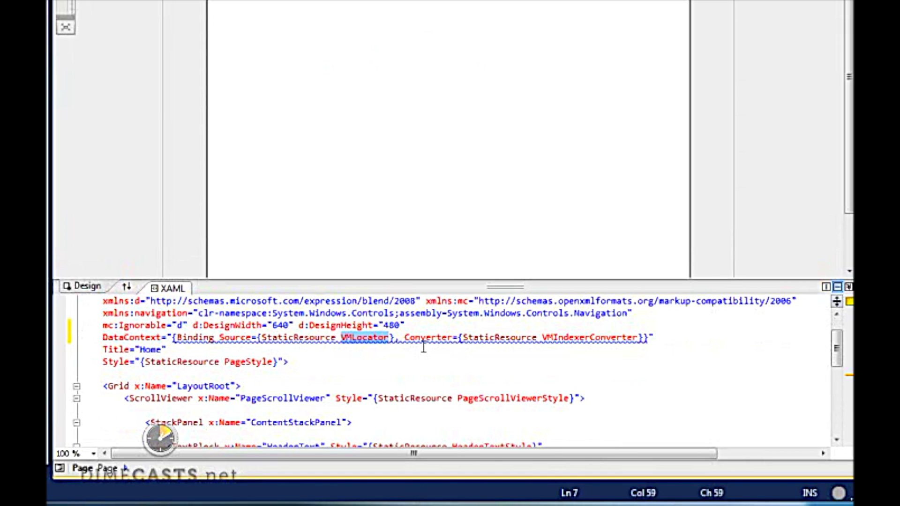
{"action": "mouse_move", "coordinate": [354, 316]}
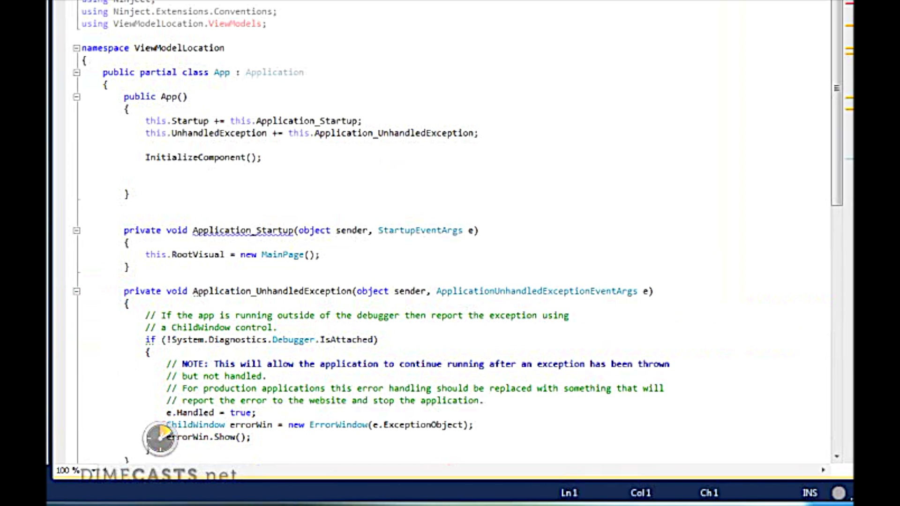
Call SetupServiceLocation() after InitializeComponent in the App constructor.
{"action": "left_click", "coordinate": [226, 177]}
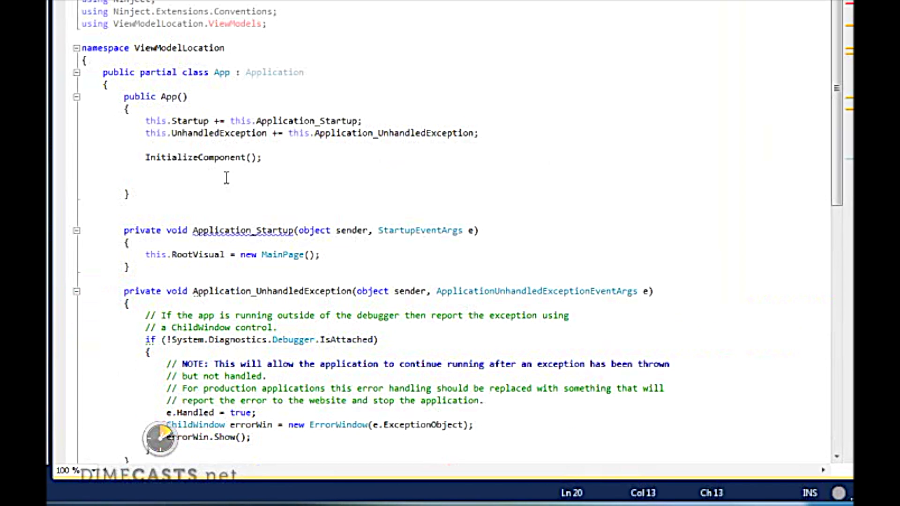
{"action": "type", "text": "Setup"}
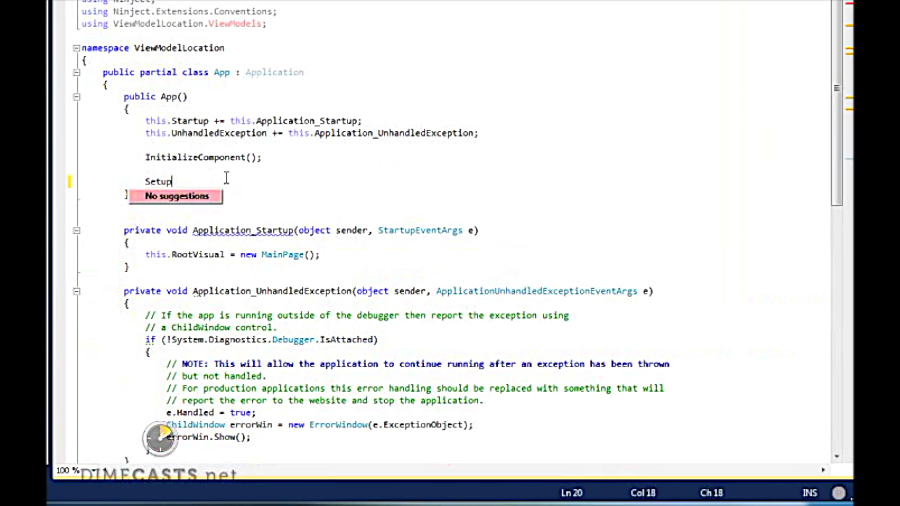
{"action": "type", "text": "ServiceLoca"}
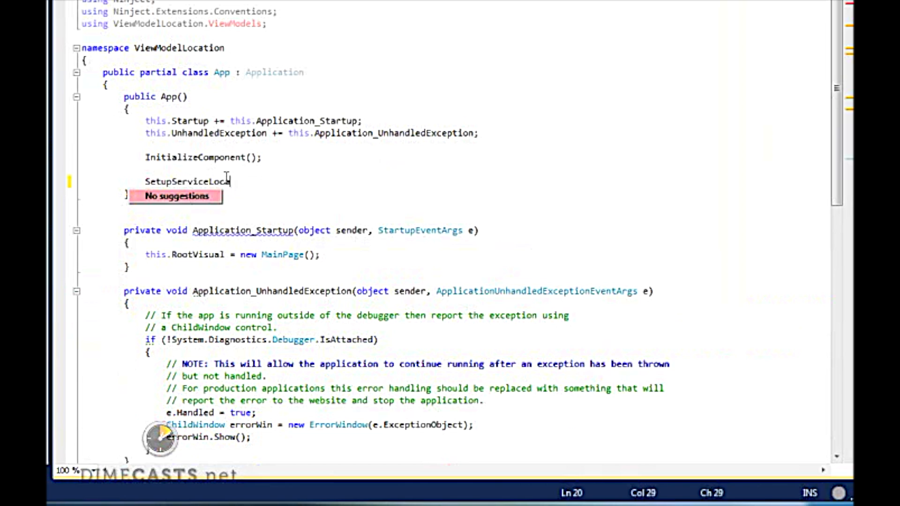
{"action": "type", "text": "ation();"}
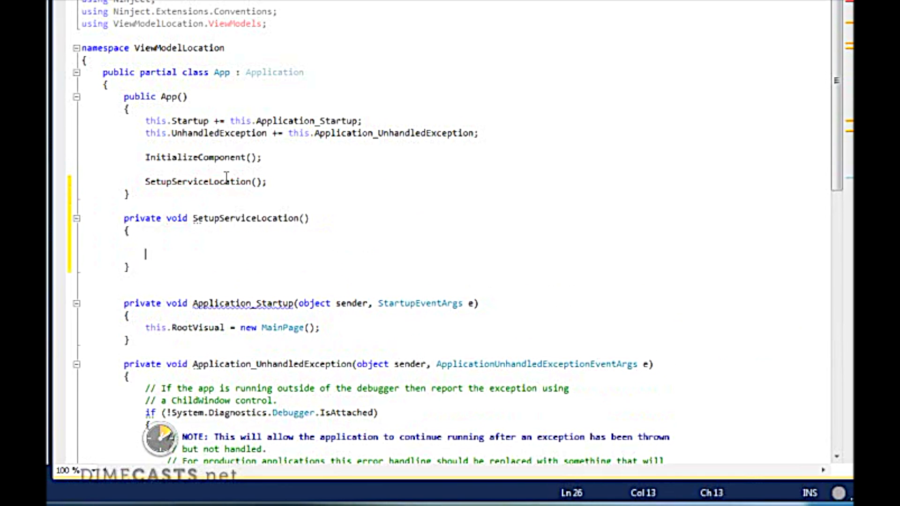
{"action": "scroll", "scroll_direction": "down", "scroll_amount": 3}
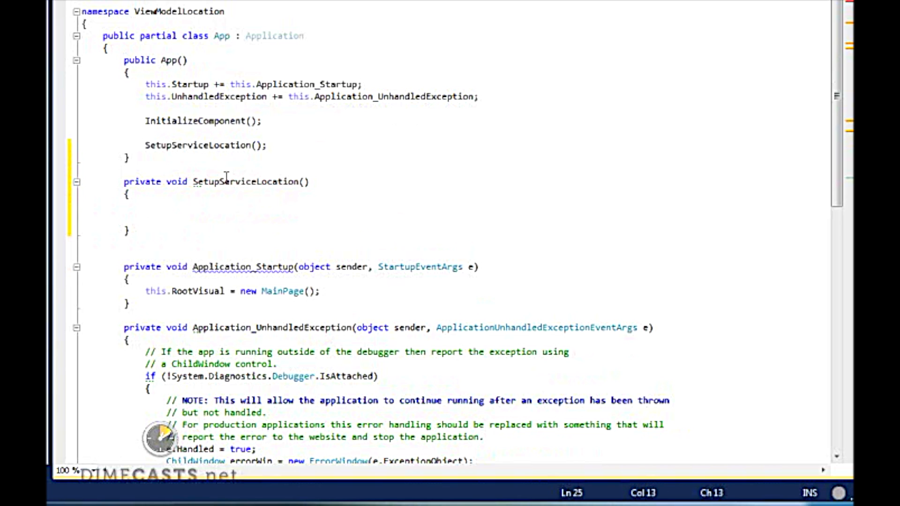
Create a StandardKernel and Scan from HomeViewModel's assembly with BindWithDefaultConventions.
{"action": "type", "text": "new"}
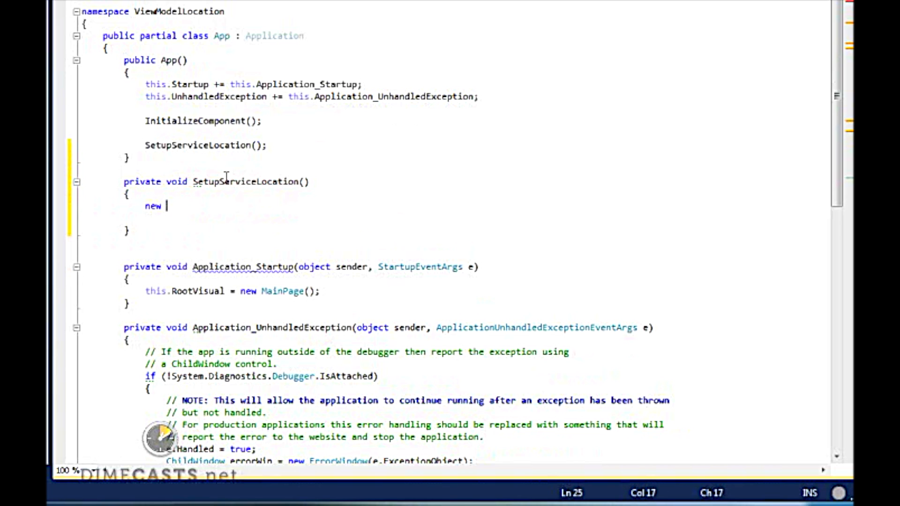
{"action": "type", "text": "StandardKernel();"}
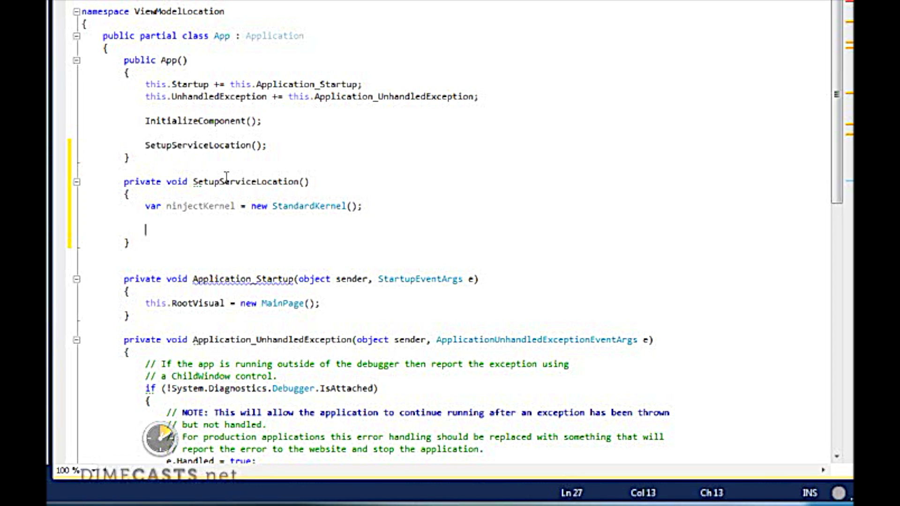
{"action": "type", "text": "ninjectKernel.s"}
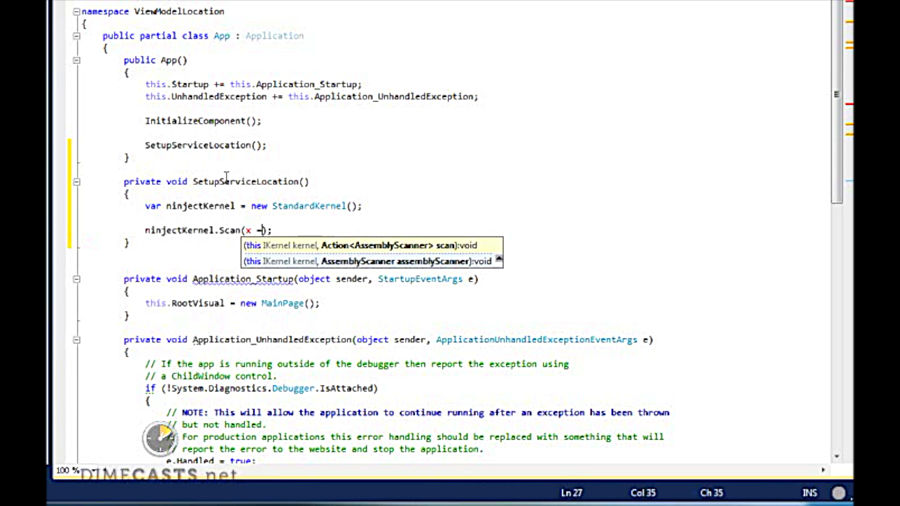
{"action": "type", "text": ">"}
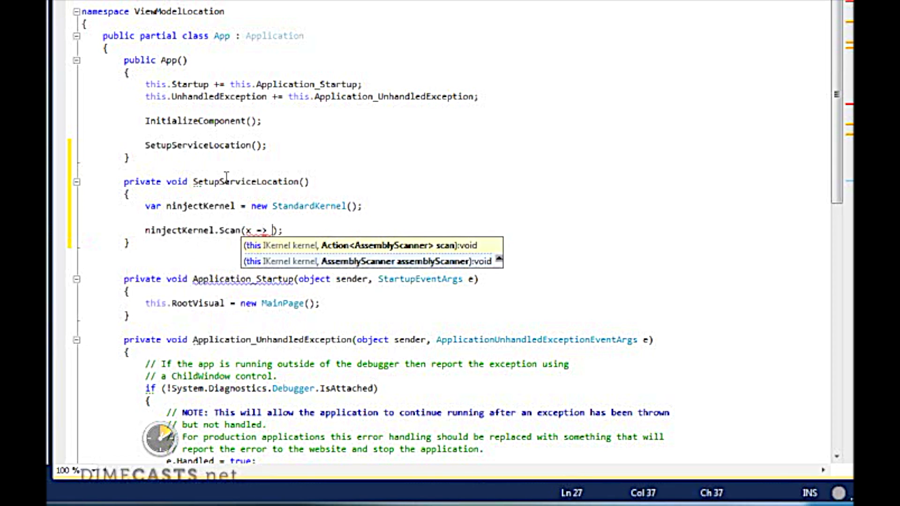
{"action": "key", "text": "enter"}
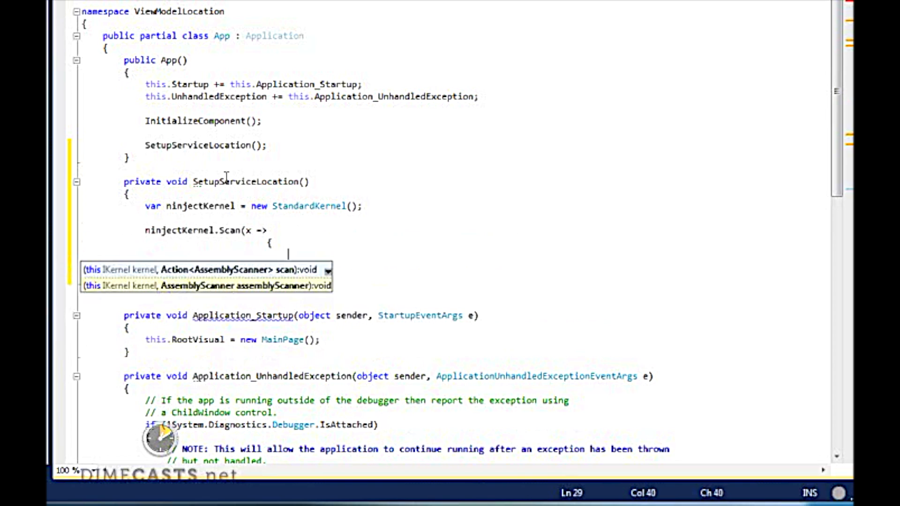
{"action": "type", "text": "x.f"}
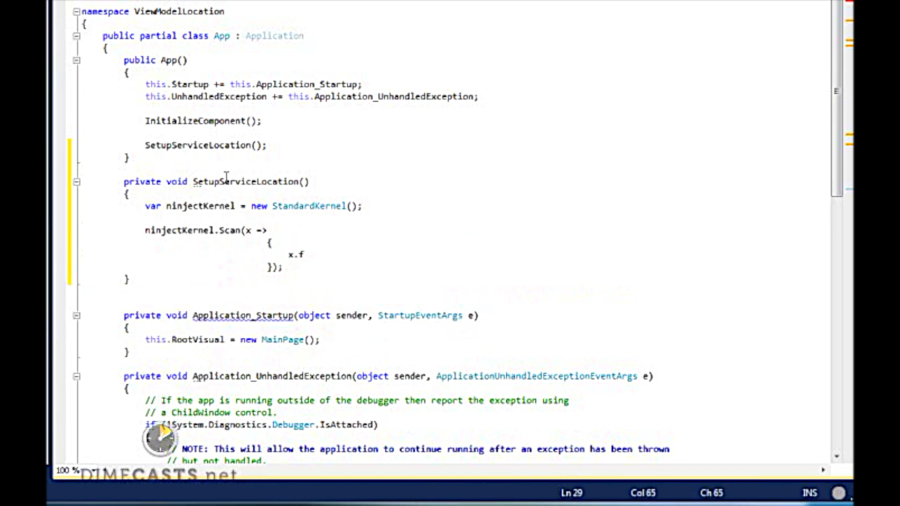
{"action": "type", "text": ".FromAssemblyContaining<Hom>();"}
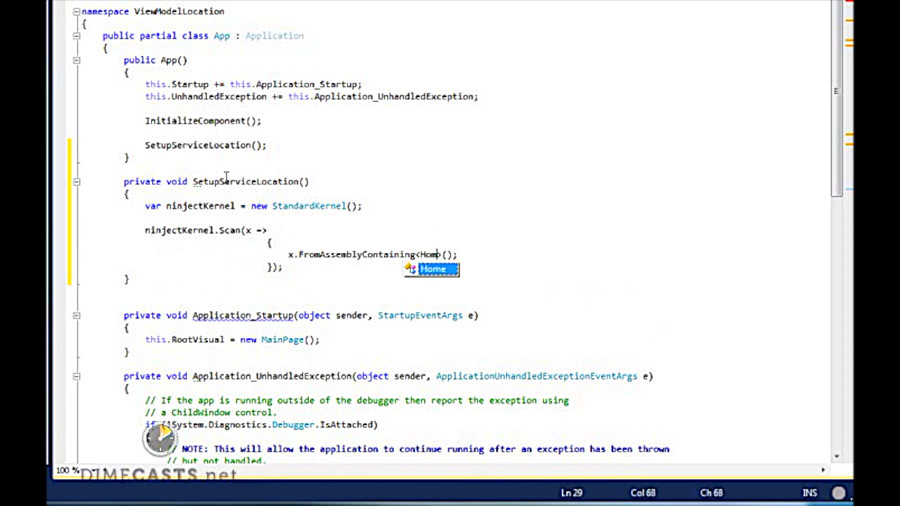
{"action": "type", "text": "ViewModel"}
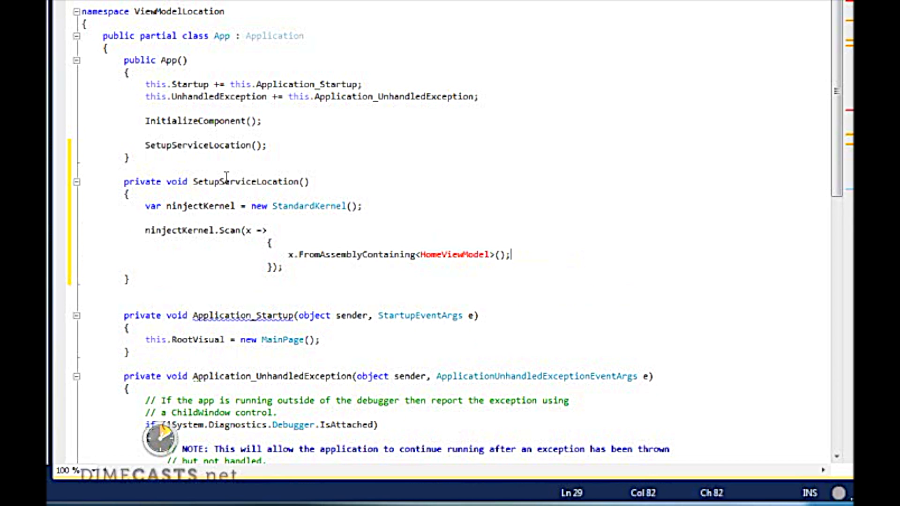
{"action": "type", "text": "x.b"}
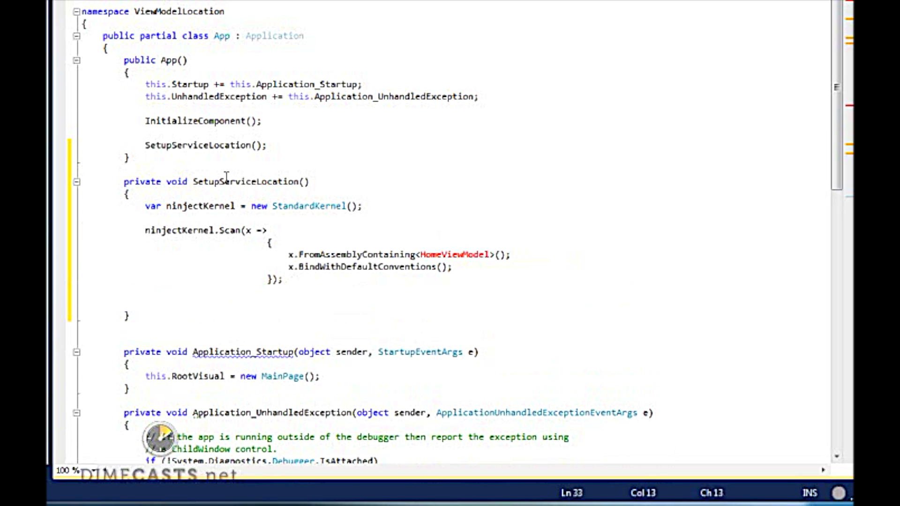
Wrap the kernel in a NinjectServiceLocator and register it via ServiceLocator.SetLocatorProvider.
{"action": "left_click", "coordinate": [146, 302]}
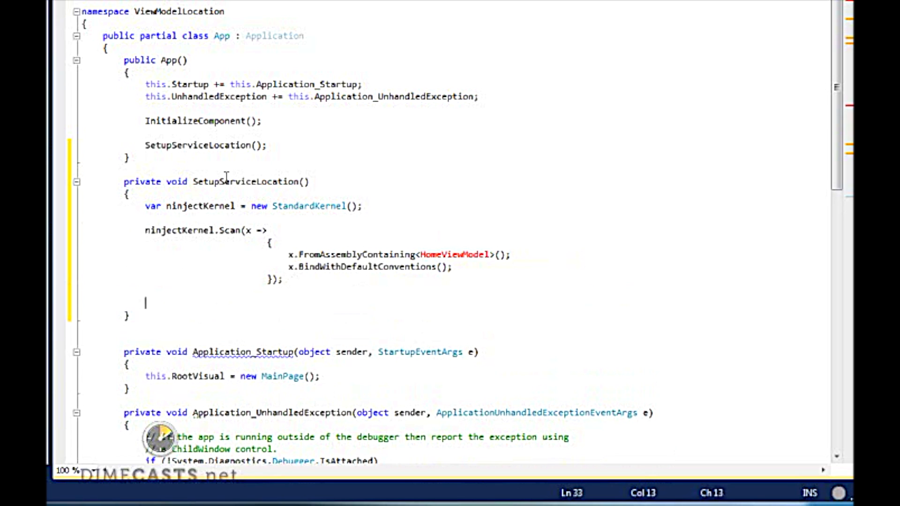
{"action": "type", "text": "new N"}
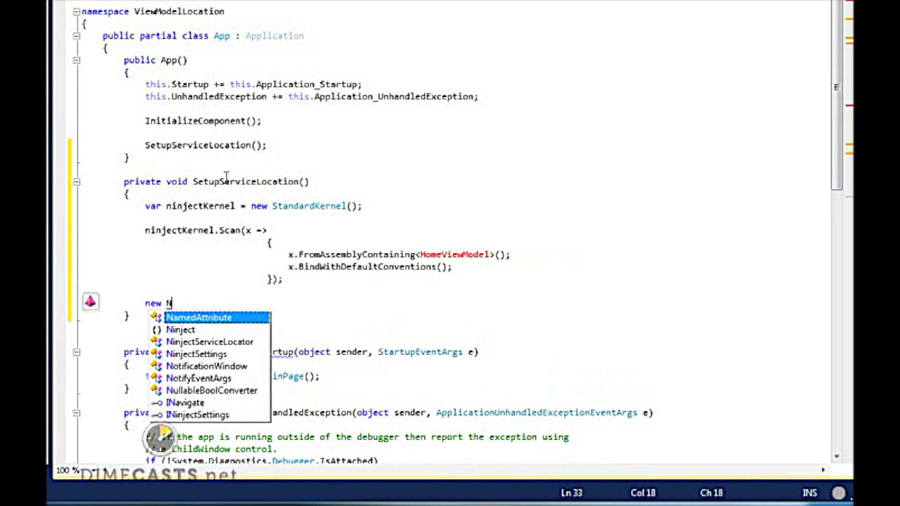
{"action": "type", "text": "injectServiceLocator ="}
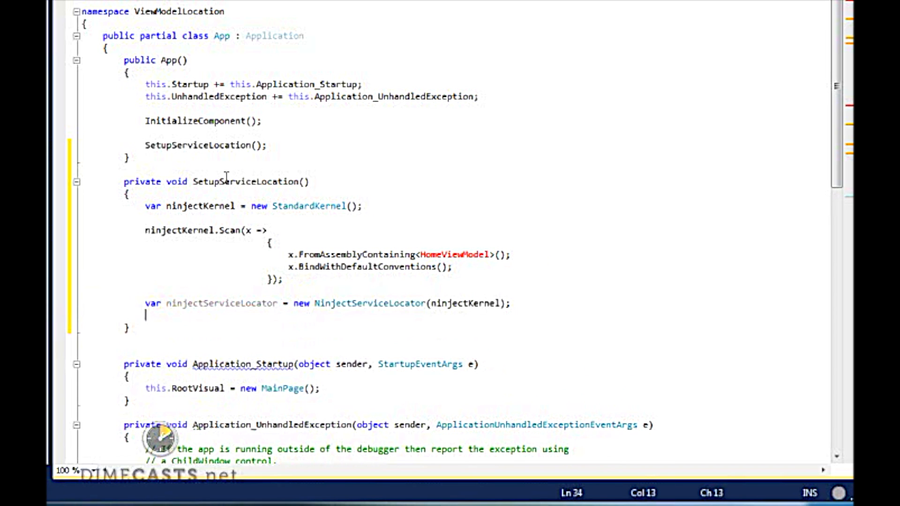
{"action": "type", "text": "ServiceLocator."}
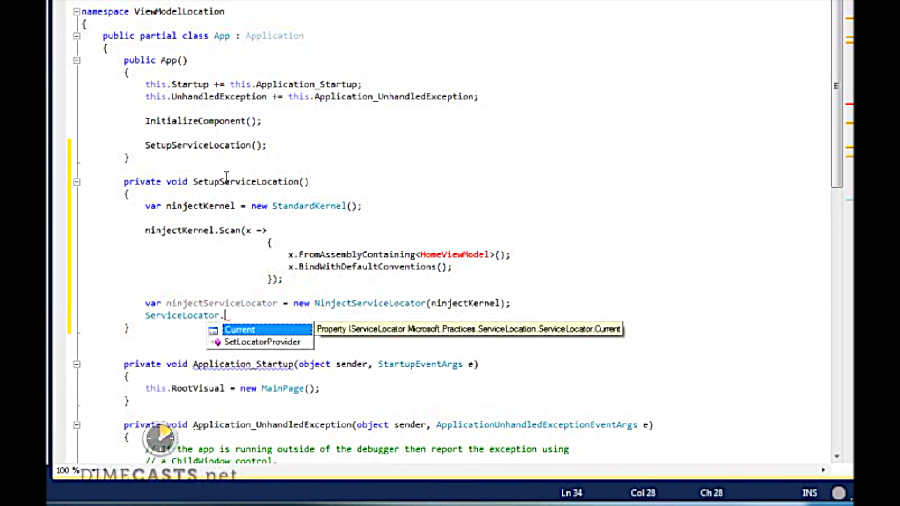
{"action": "type", "text": "s"}
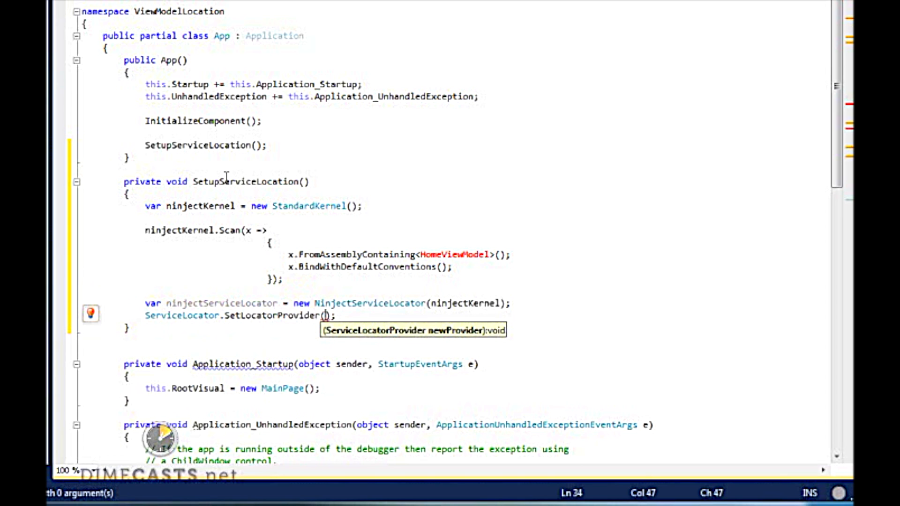
{"action": "type", "text": "ninjectServiceLocator"}
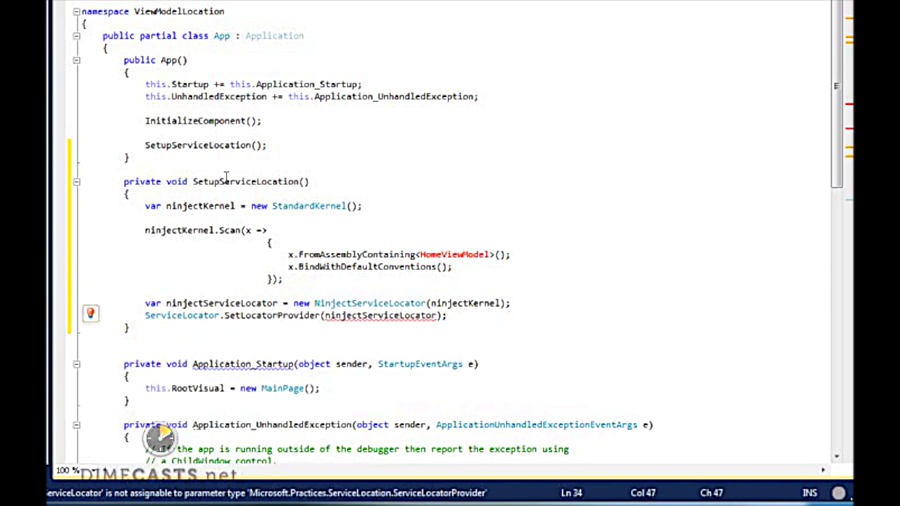
{"action": "type", "text": "() =>"}
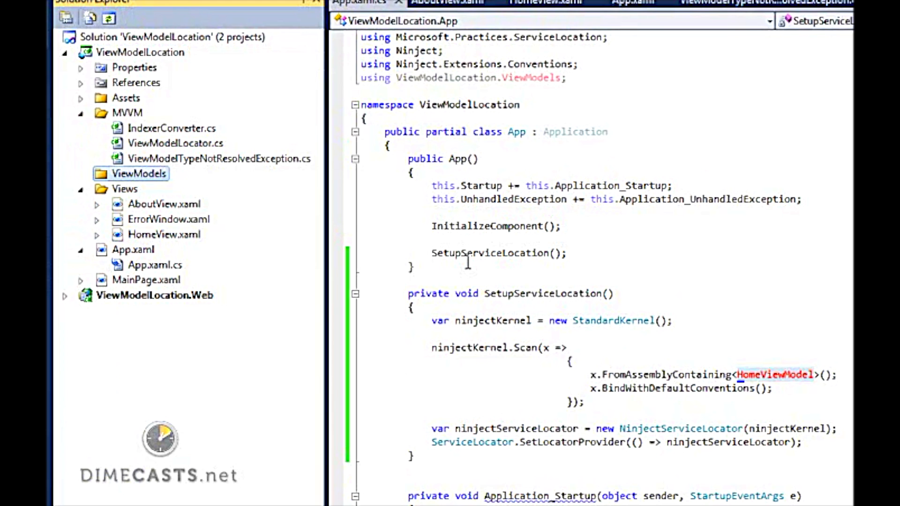
Create HomeViewModel.cs through Add > Class on the ViewModels folder.
{"action": "right_click", "coordinate": [138, 173]}
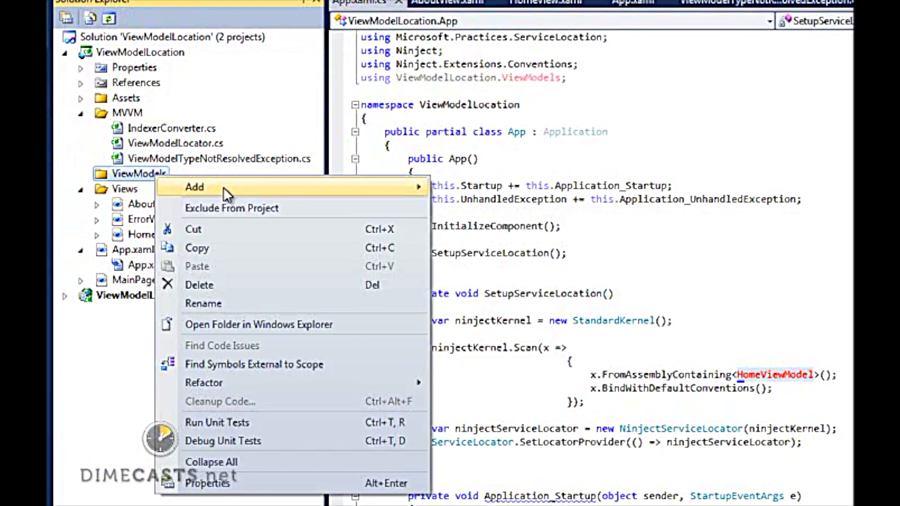
{"action": "left_click", "coordinate": [194, 187]}
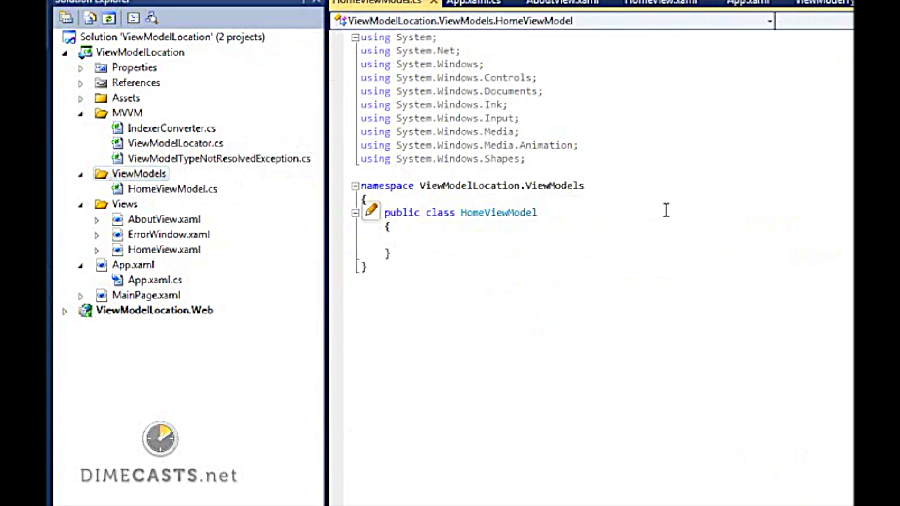
Paste the ViewModelBase class and make HomeViewModel derive from it.
{"action": "double_click", "coordinate": [498, 212]}
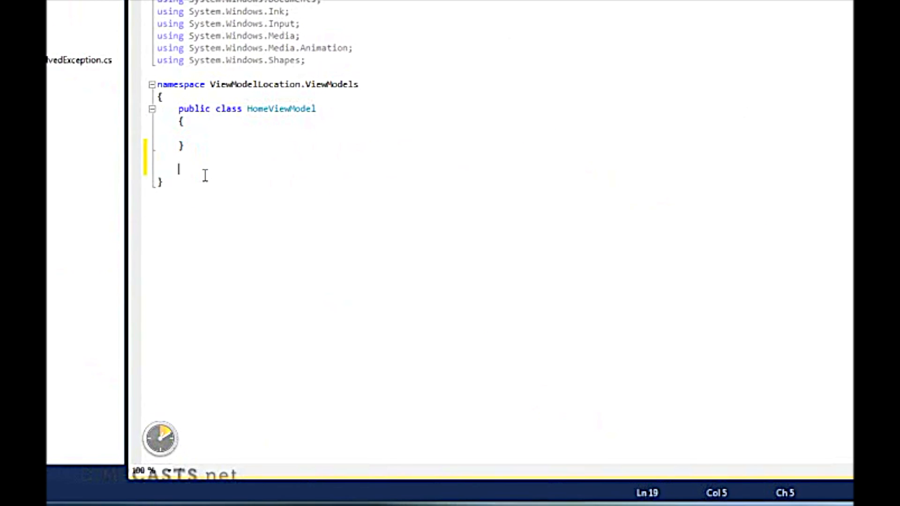
{"action": "key", "text": "ctrl+v"}
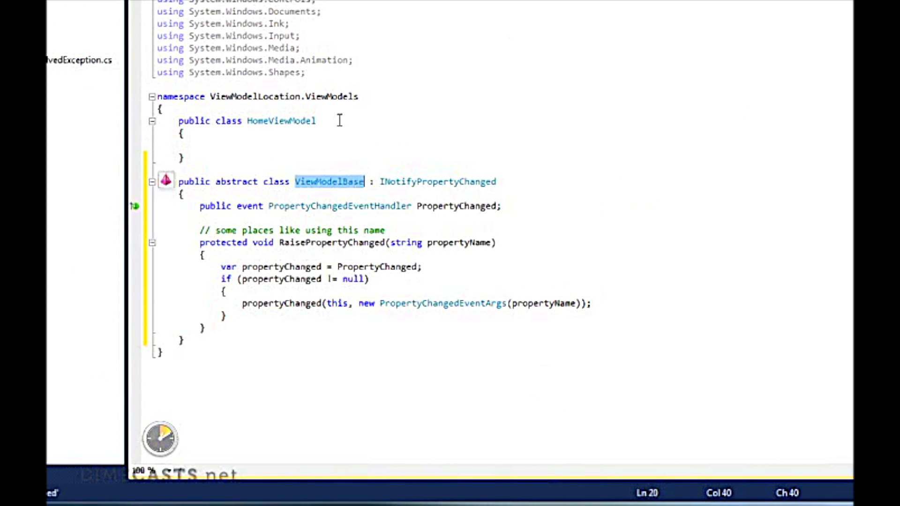
{"action": "type", "text": ": ViewModelBase"}
{"action": "left_click", "coordinate": [281, 145]}
{"action": "type", "text": "public string S { get; set; "}
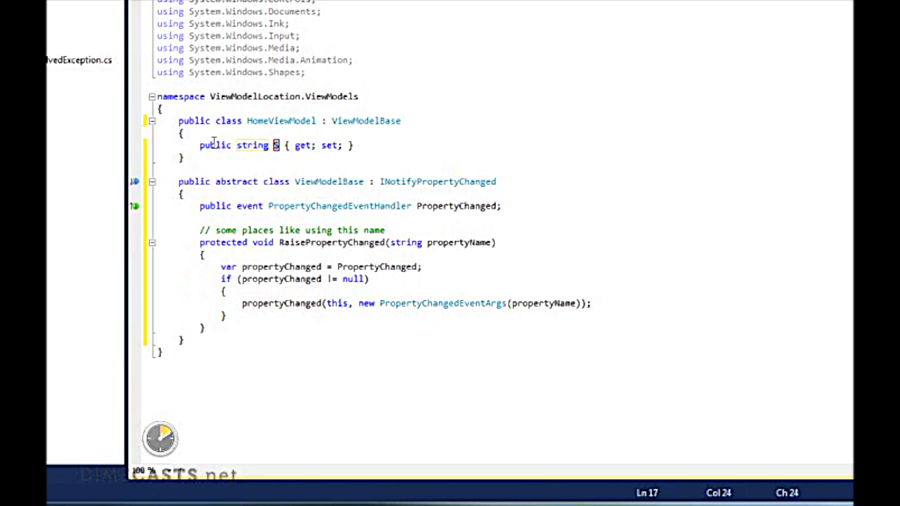
Add a PageContent property raising PropertyChanged, set to "From HomeViewModel" in the constructor.
{"action": "type", "text": "PageConte"}
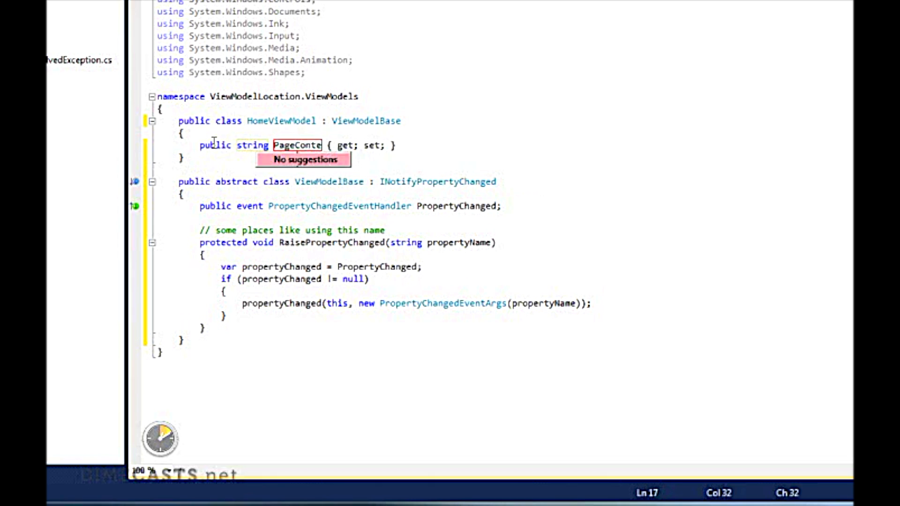
{"action": "type", "text": "nt"}
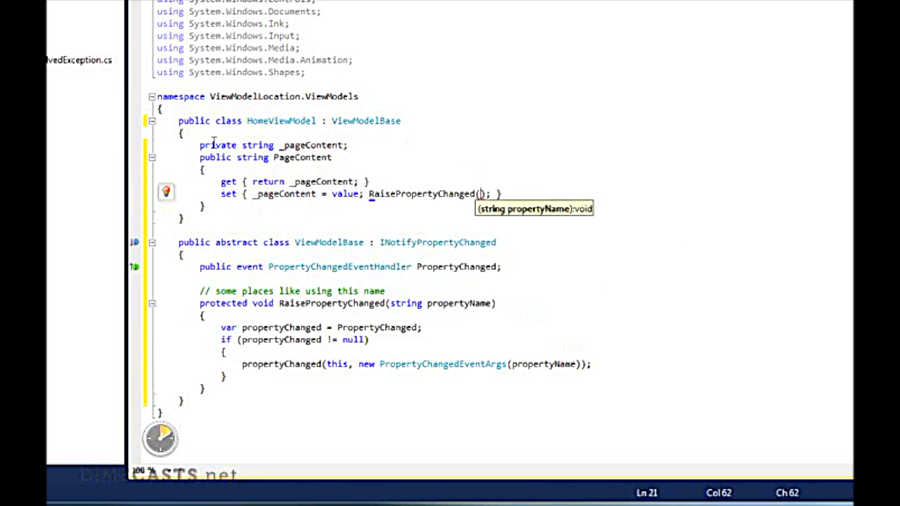
{"action": "type", "text": "\"PageContent\""}
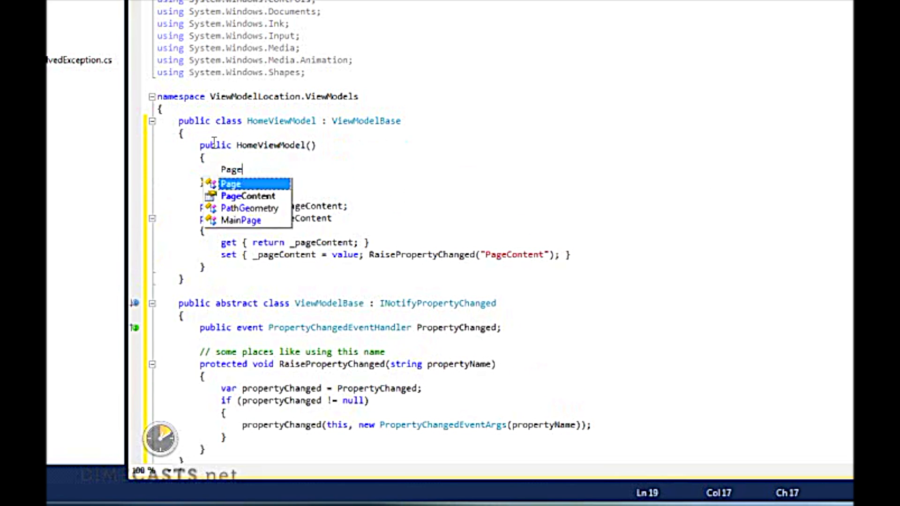
{"action": "type", "text": "Cone"}
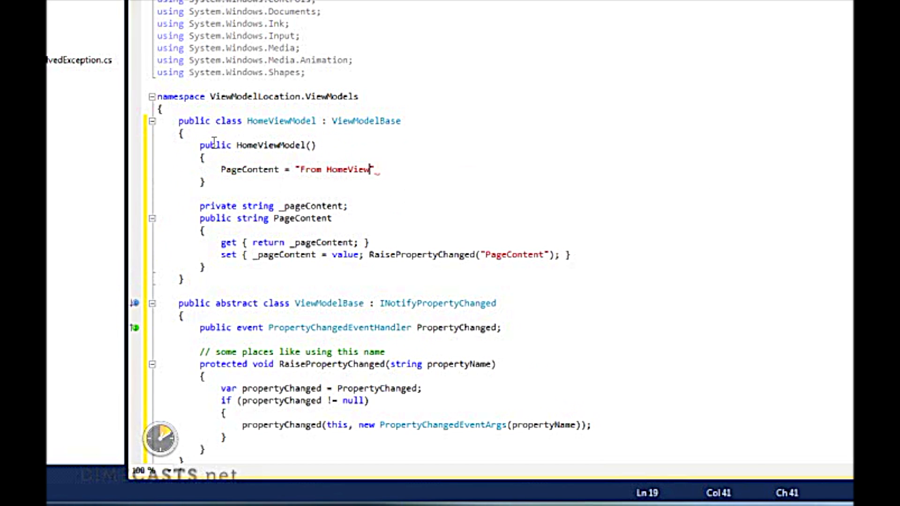
{"action": "type", "text": "Model\";"}
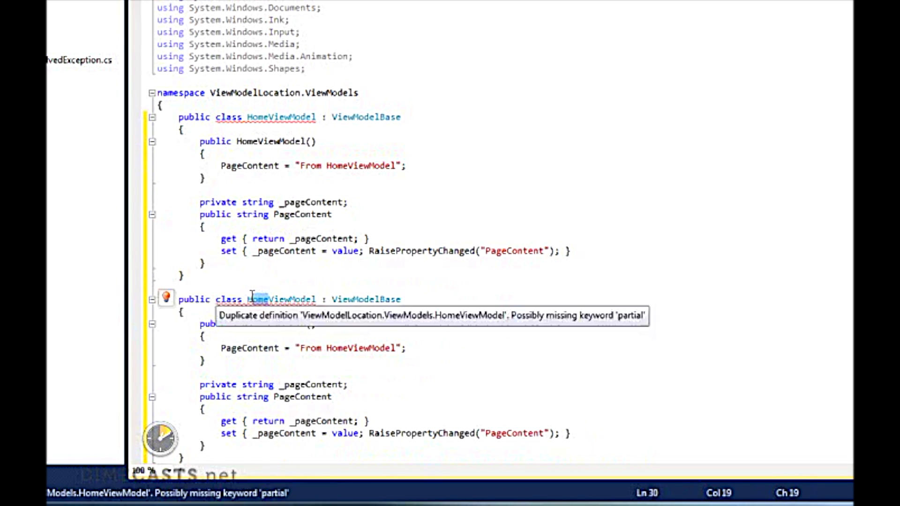
Copy HomeViewModel as AboutViewModel and move each view model class into its own file.
{"action": "type", "text": "AboutViewModel"}
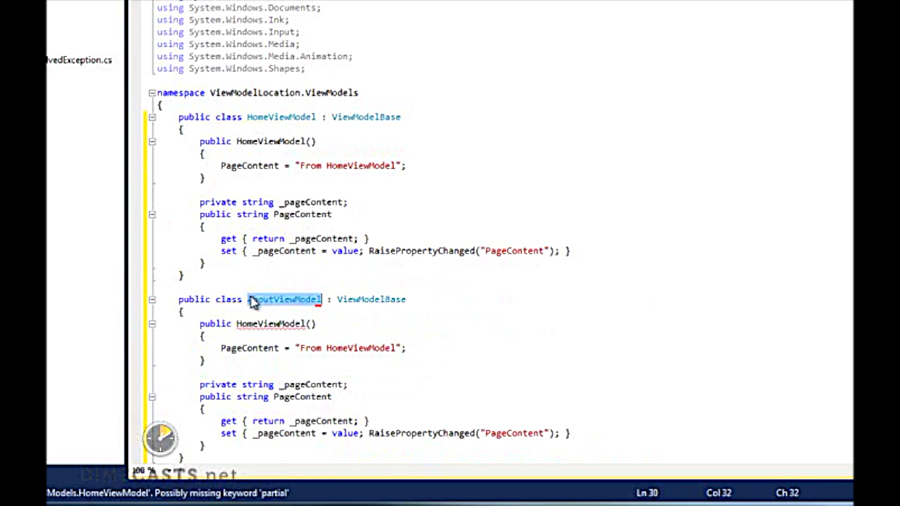
{"action": "type", "text": "AboutViewModel"}
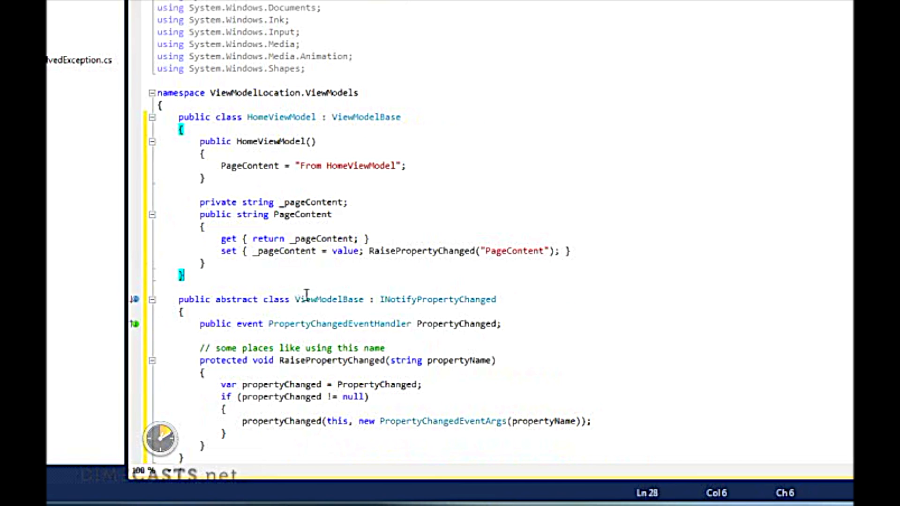
{"action": "scroll", "scroll_direction": "down", "scroll_amount": 3}
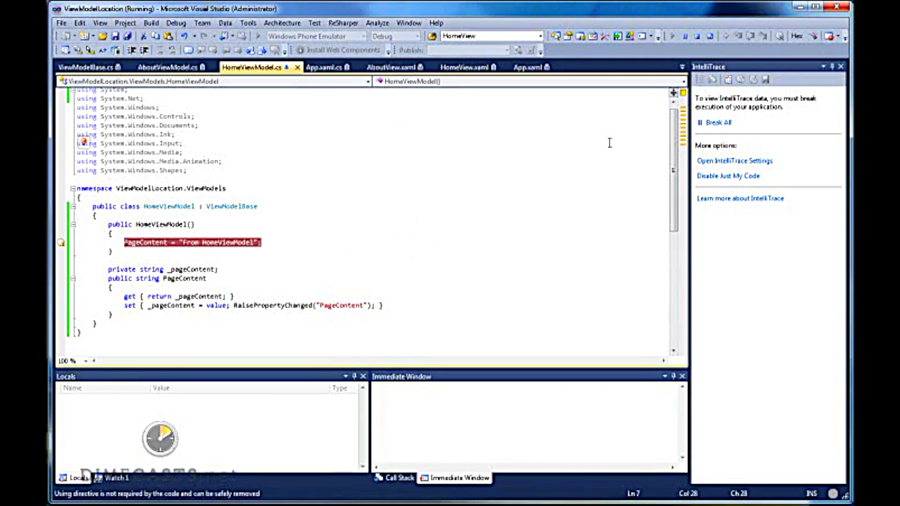
{"action": "mouse_move", "coordinate": [51, 264]}
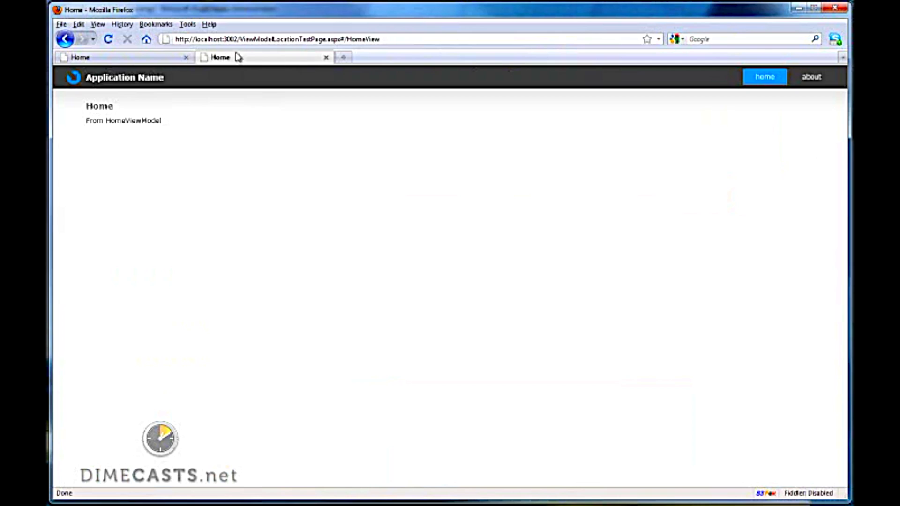
{"action": "mouse_move", "coordinate": [142, 119]}
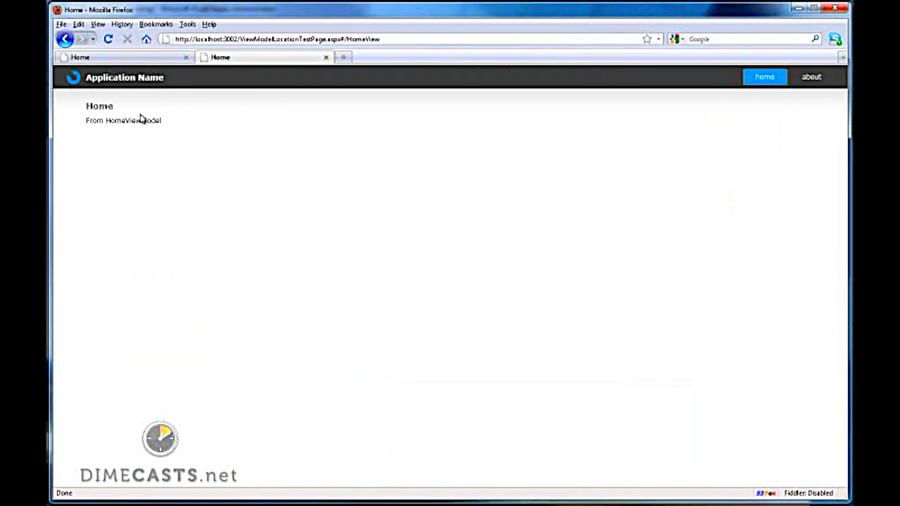
{"action": "mouse_move", "coordinate": [811, 76]}
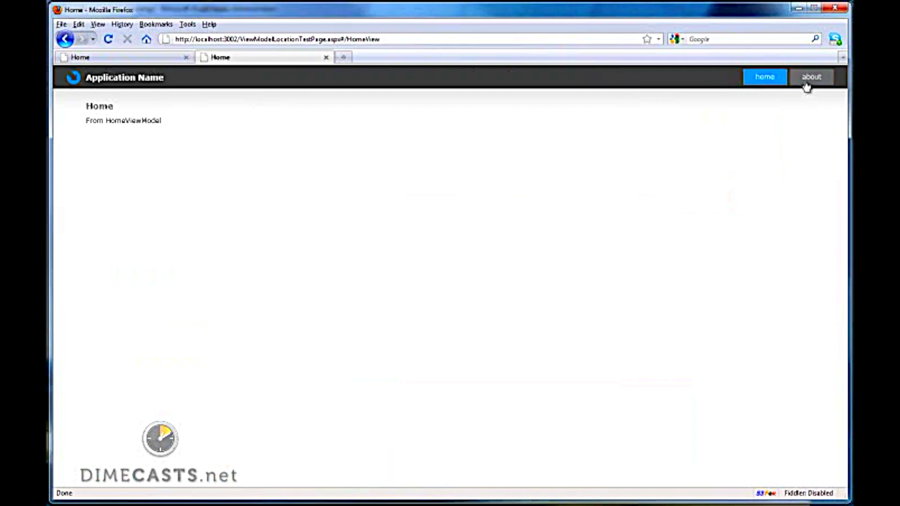
Visit About, showing 'From AboutViewModel', then Home, showing 'From HomeViewModel'.
{"action": "left_click", "coordinate": [811, 76]}
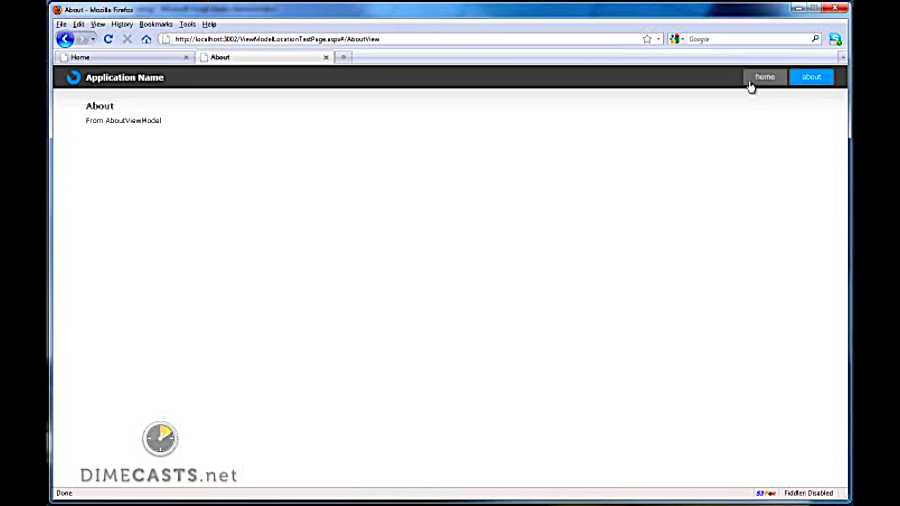
{"action": "left_click", "coordinate": [764, 77]}
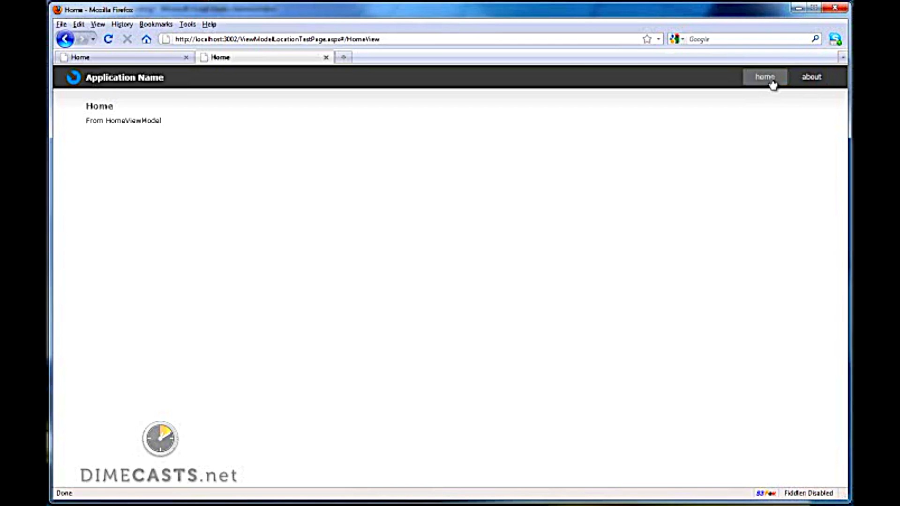